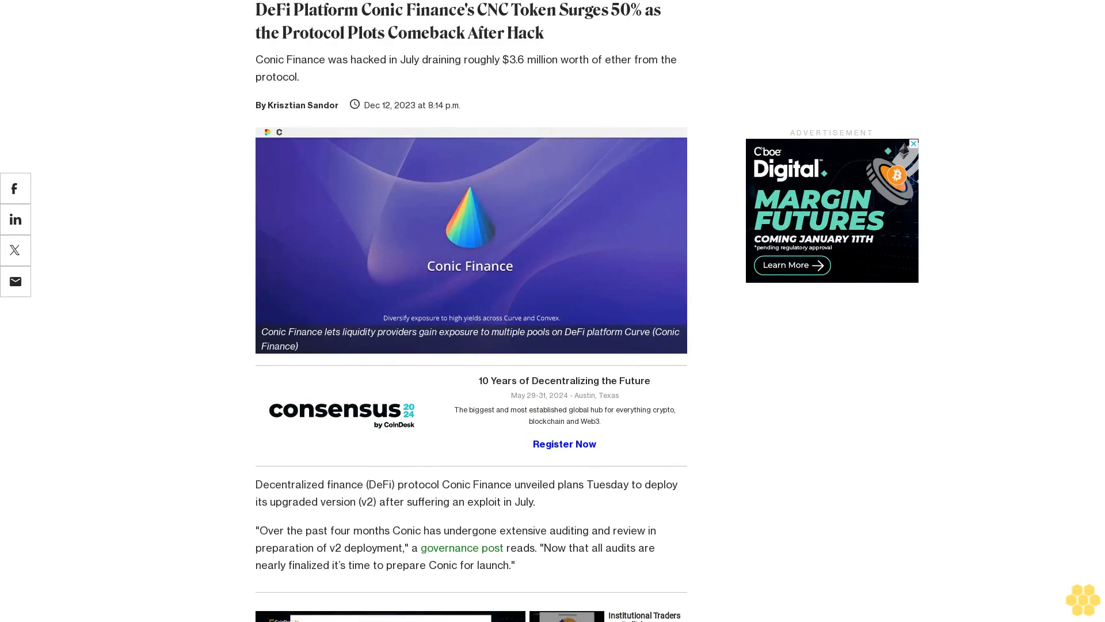
scroll(down, 3)
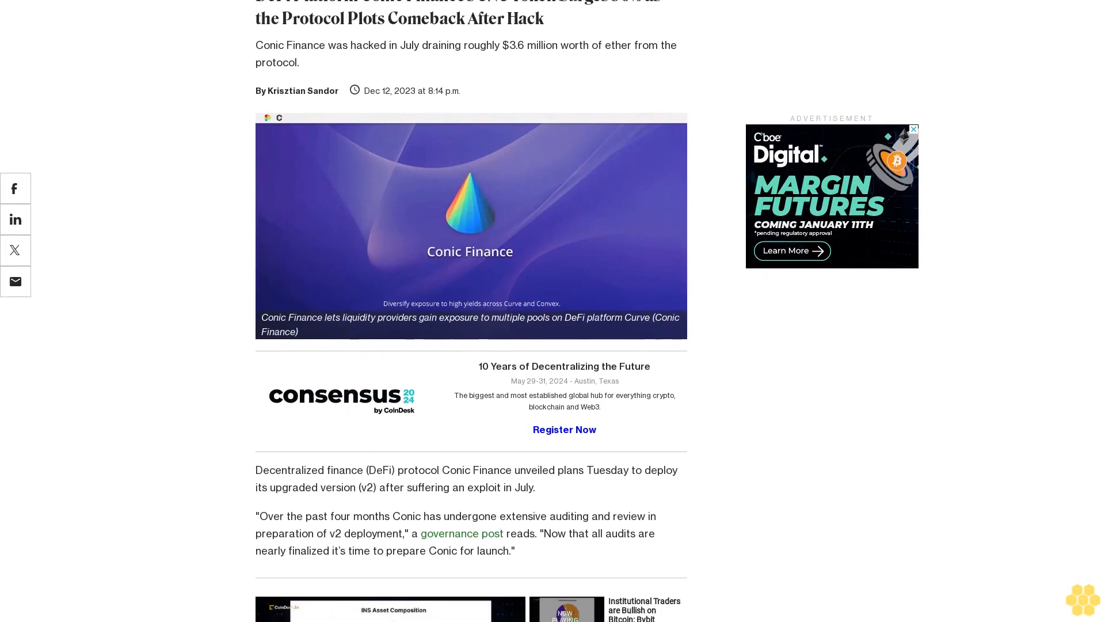
scroll(down, 3)
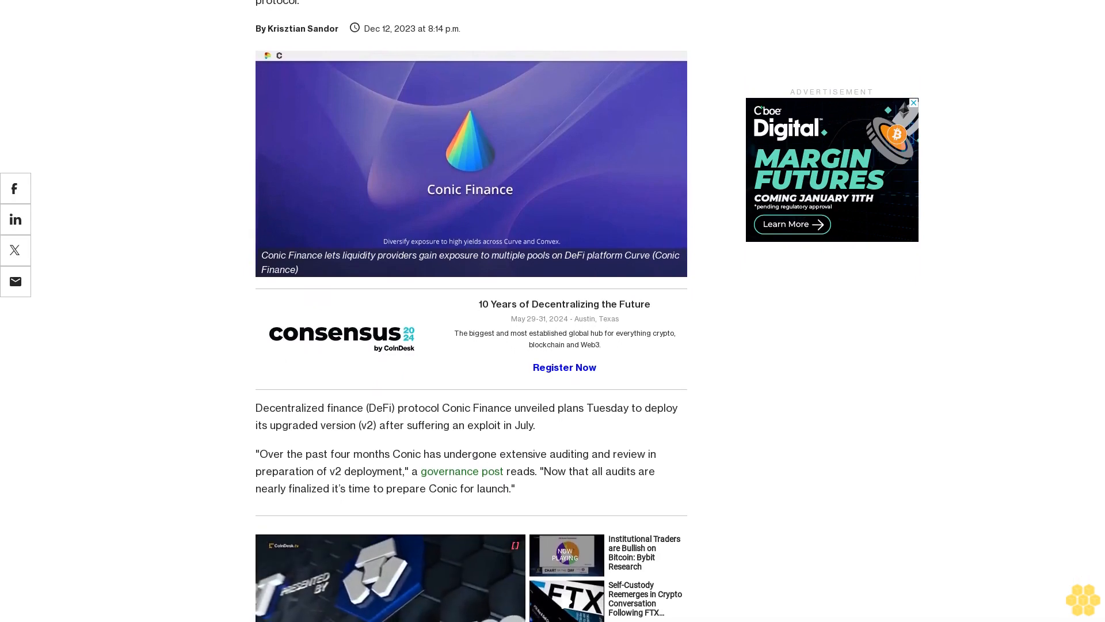
scroll(down, 3)
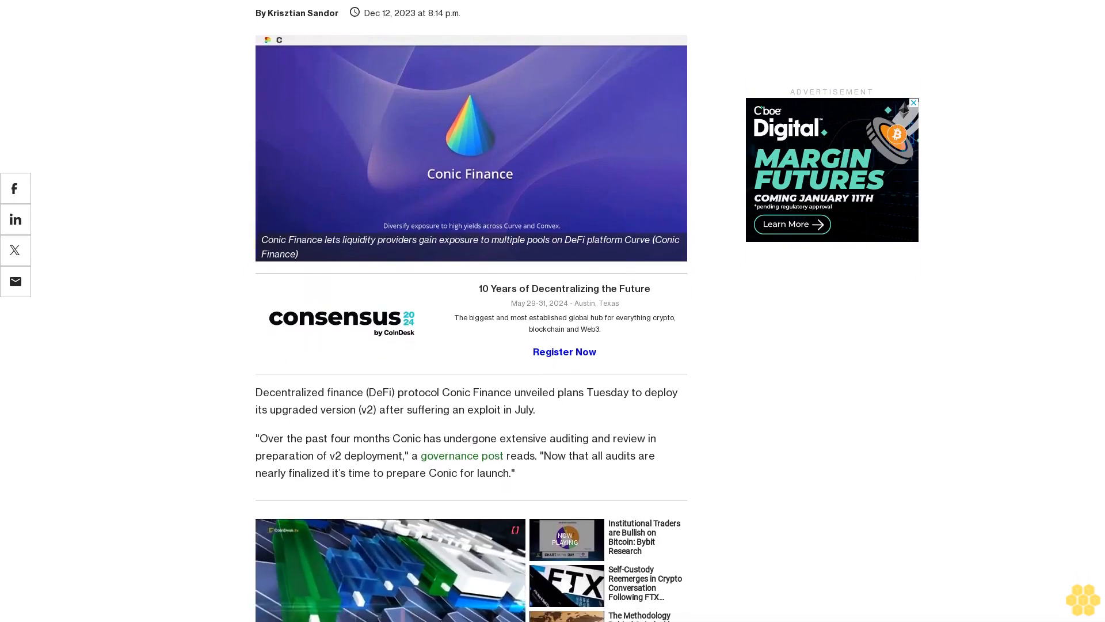
scroll(down, 3)
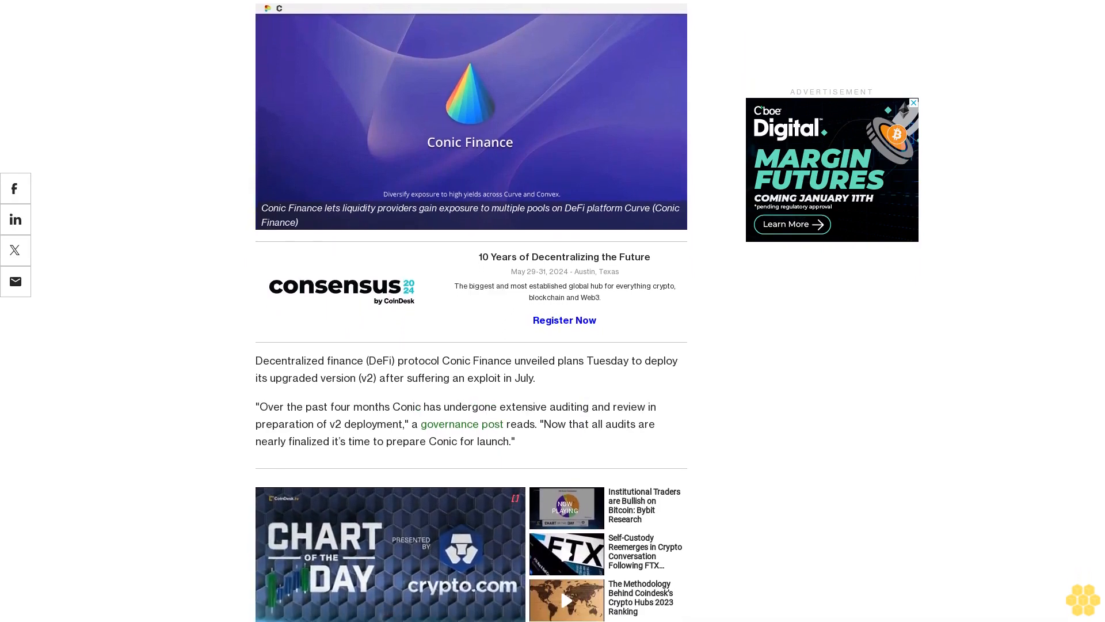
scroll(down, 3)
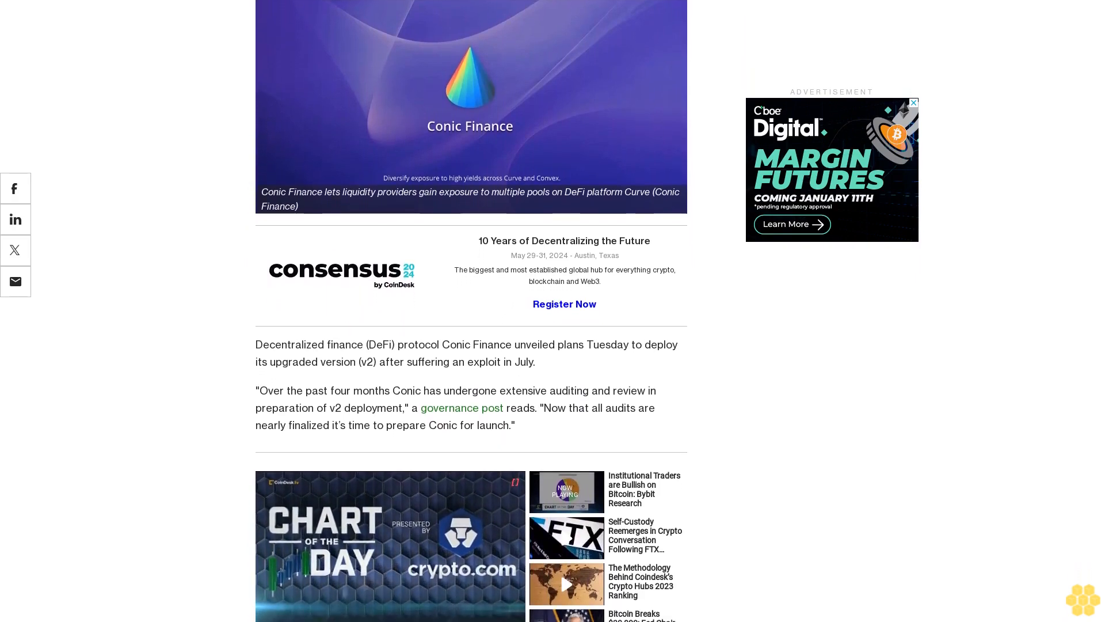
scroll(up, 3)
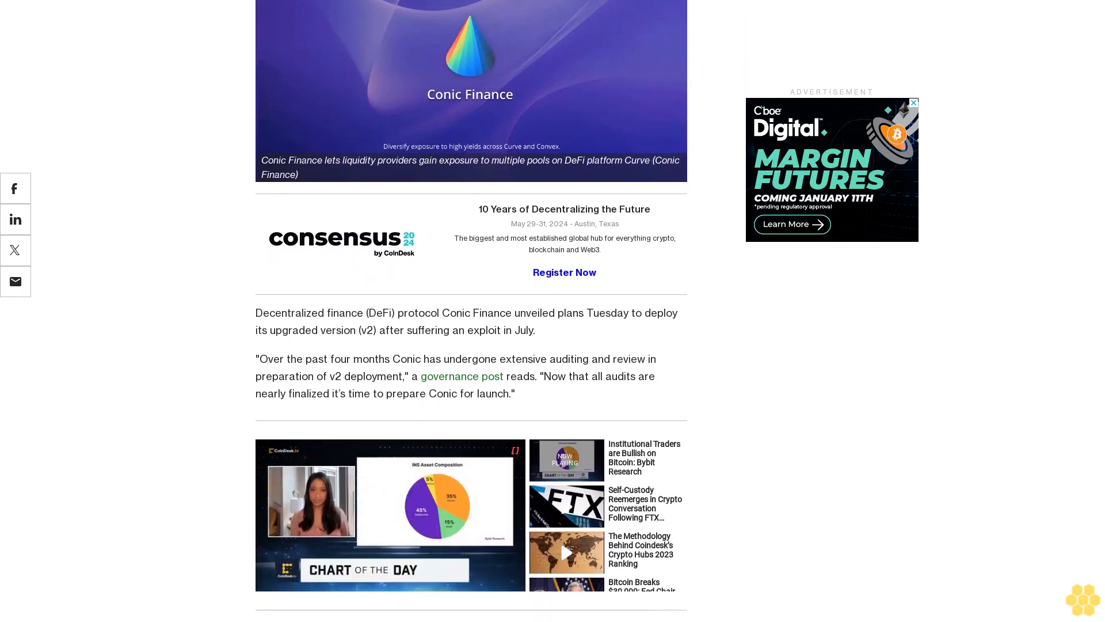
scroll(down, 3)
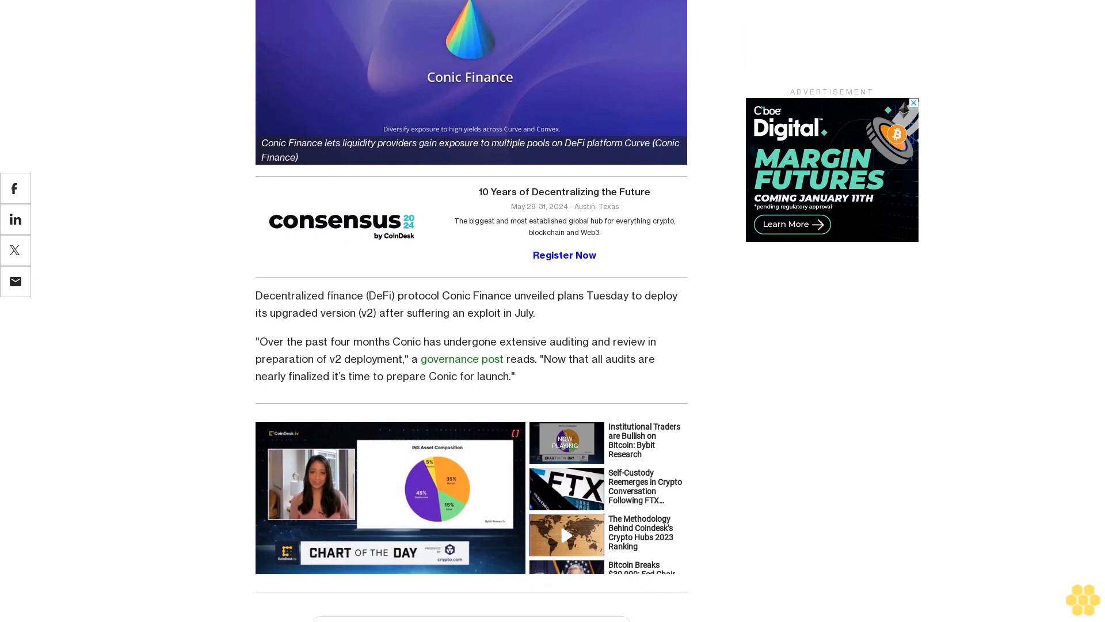
scroll(down, 3)
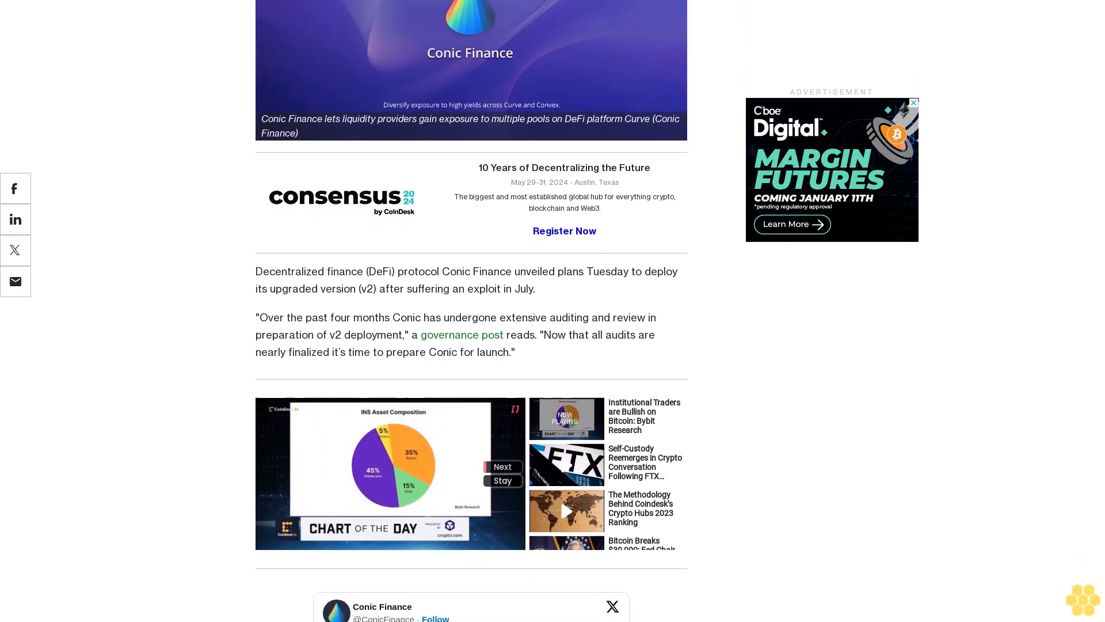
scroll(down, 3)
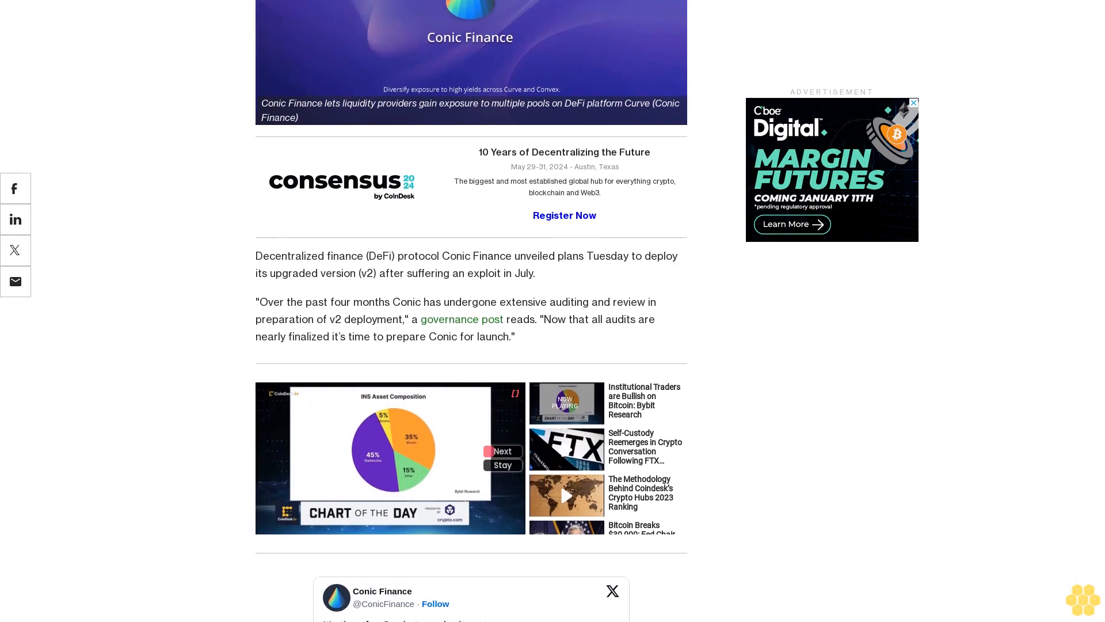
scroll(down, 3)
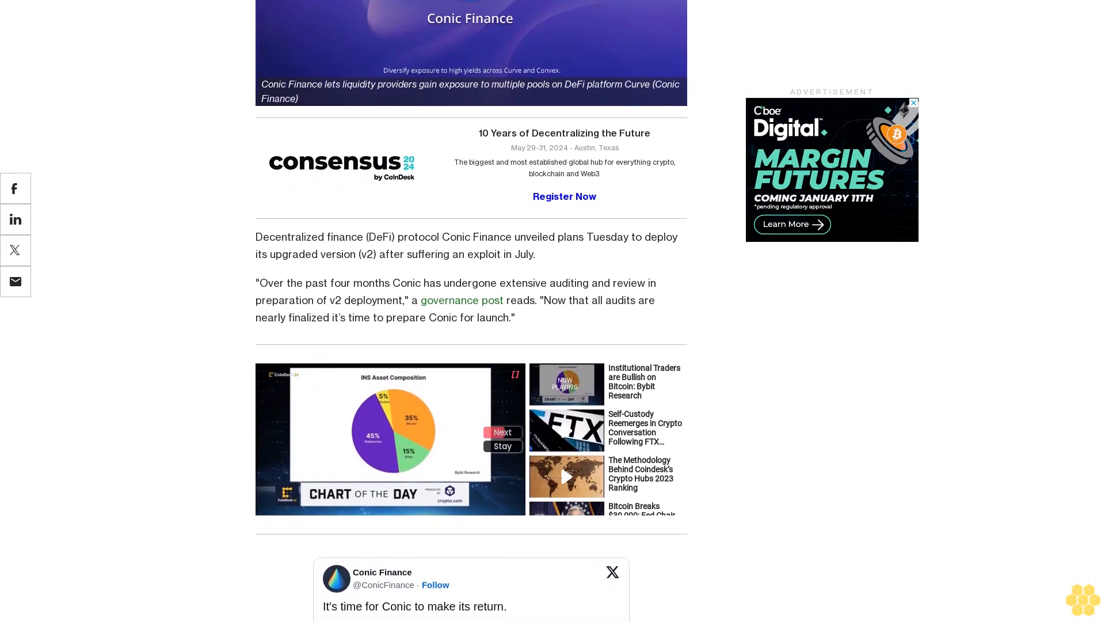
scroll(down, 3)
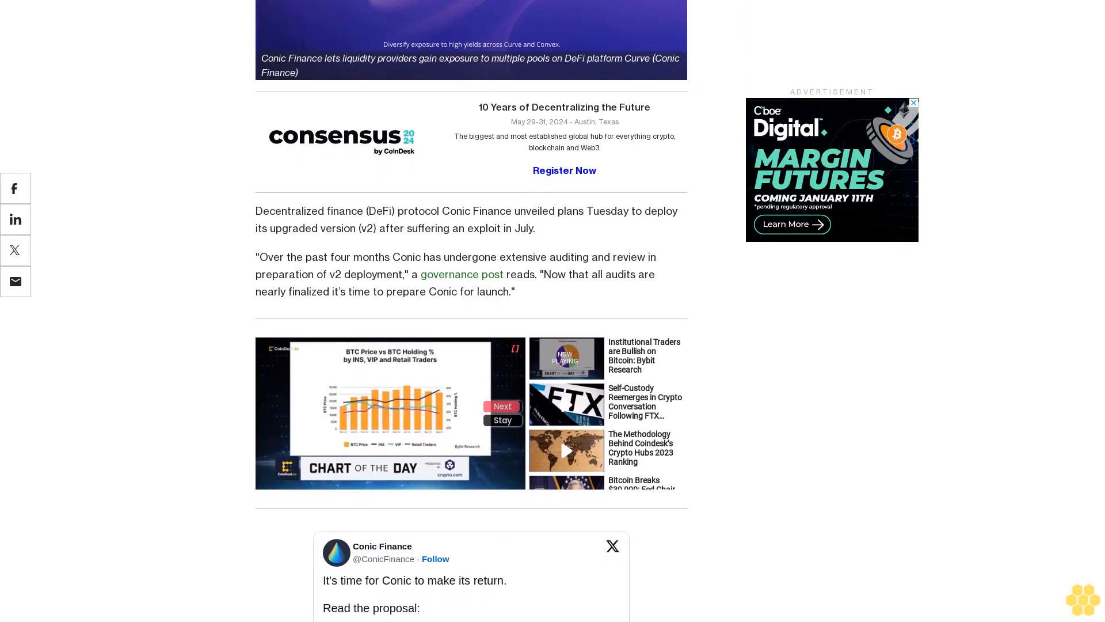
scroll(up, 3)
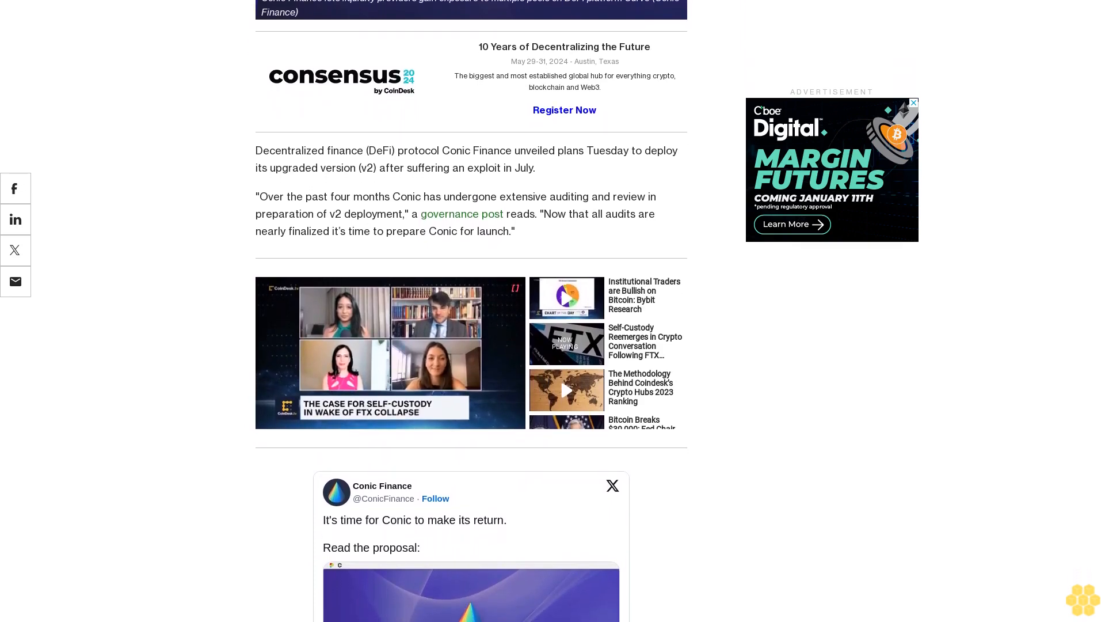
scroll(up, 3)
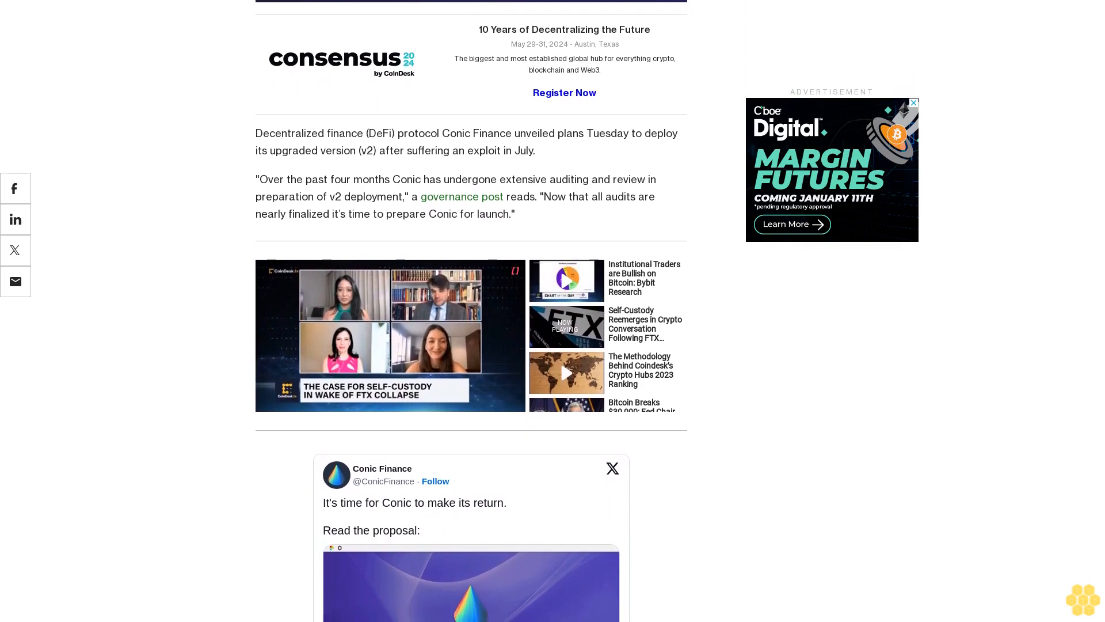
scroll(down, 3)
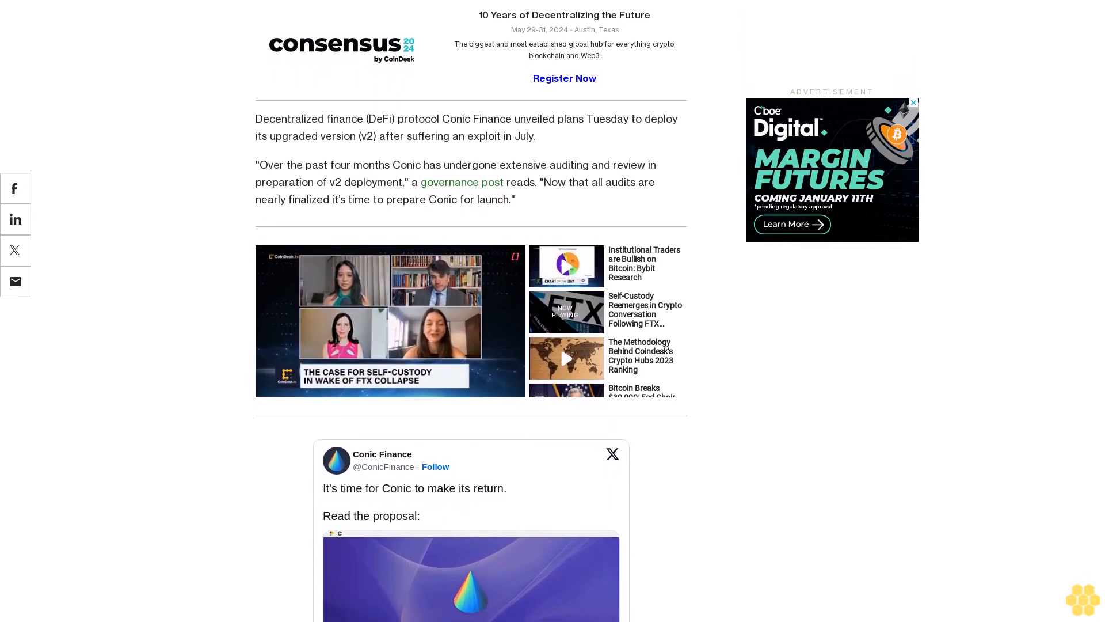
scroll(down, 3)
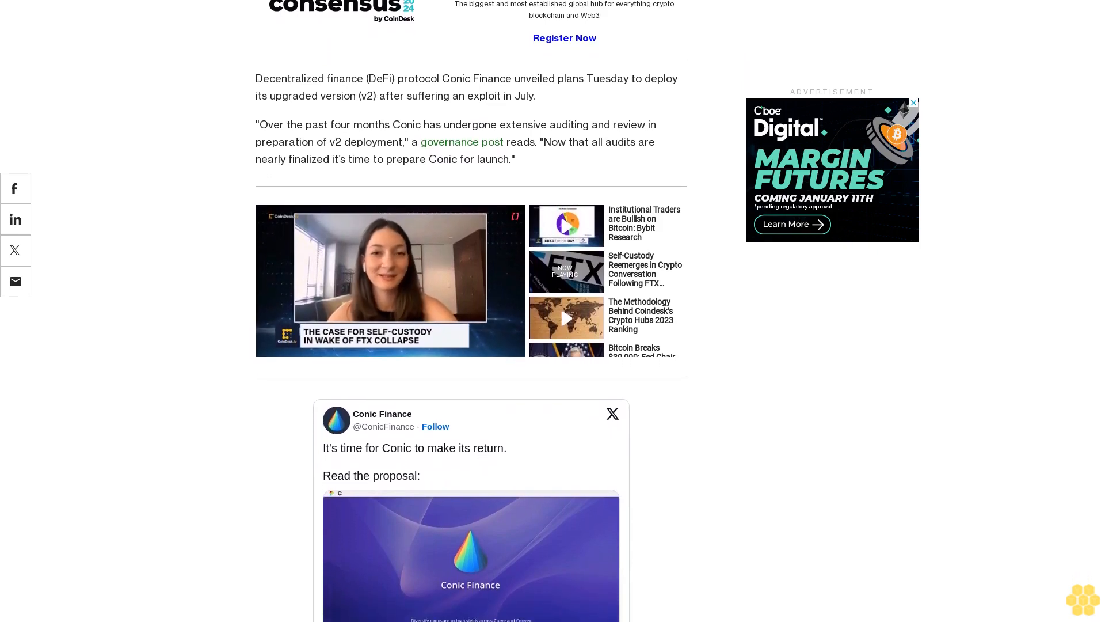
scroll(down, 3)
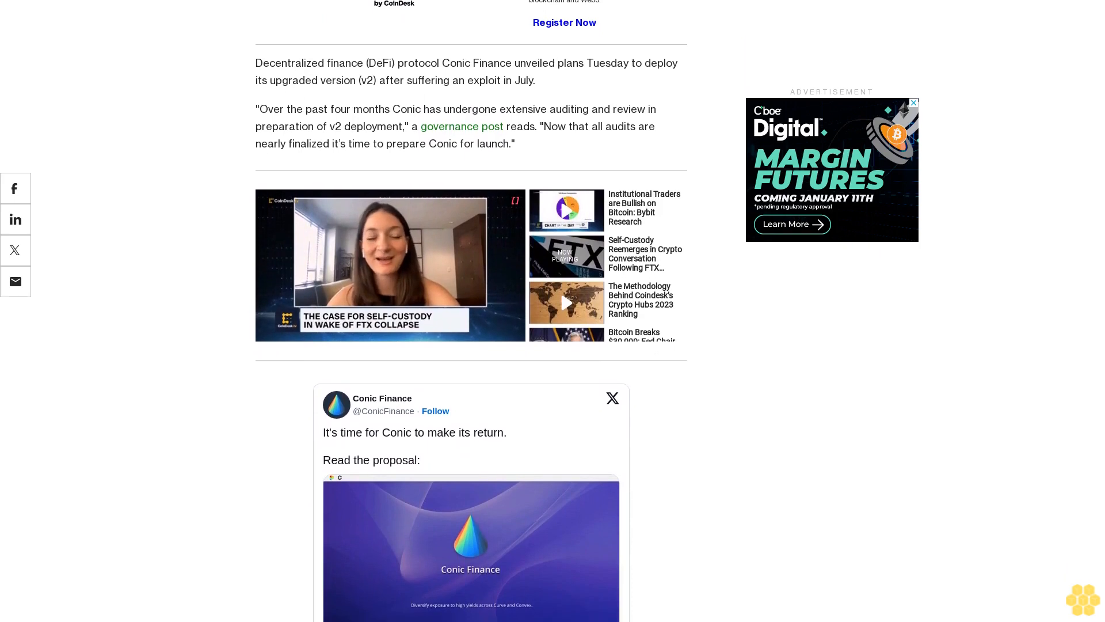
scroll(down, 3)
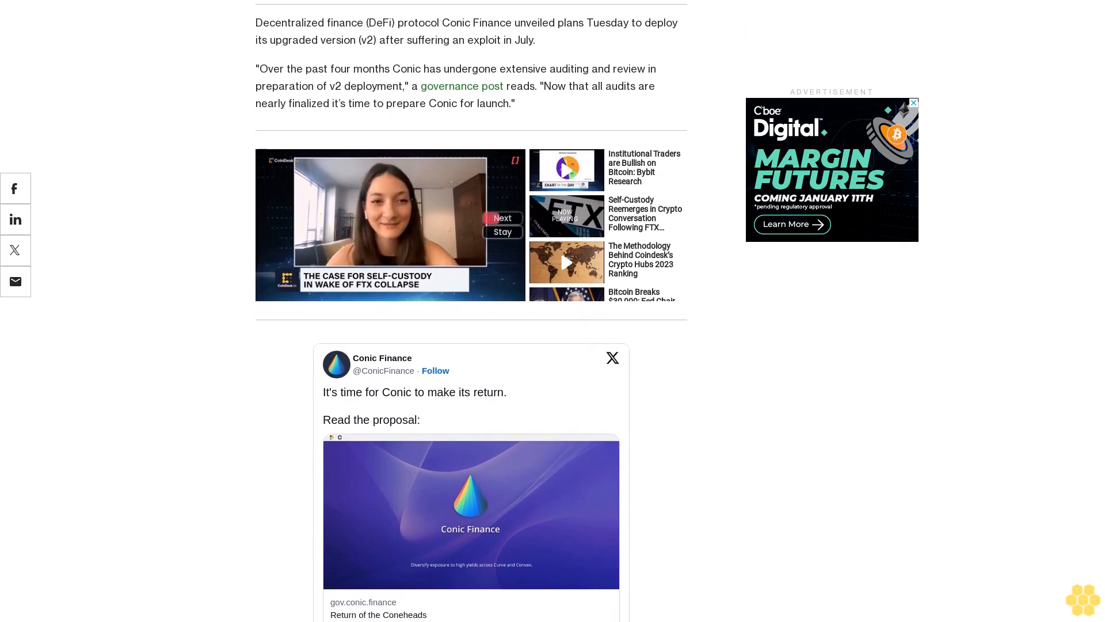
scroll(down, 3)
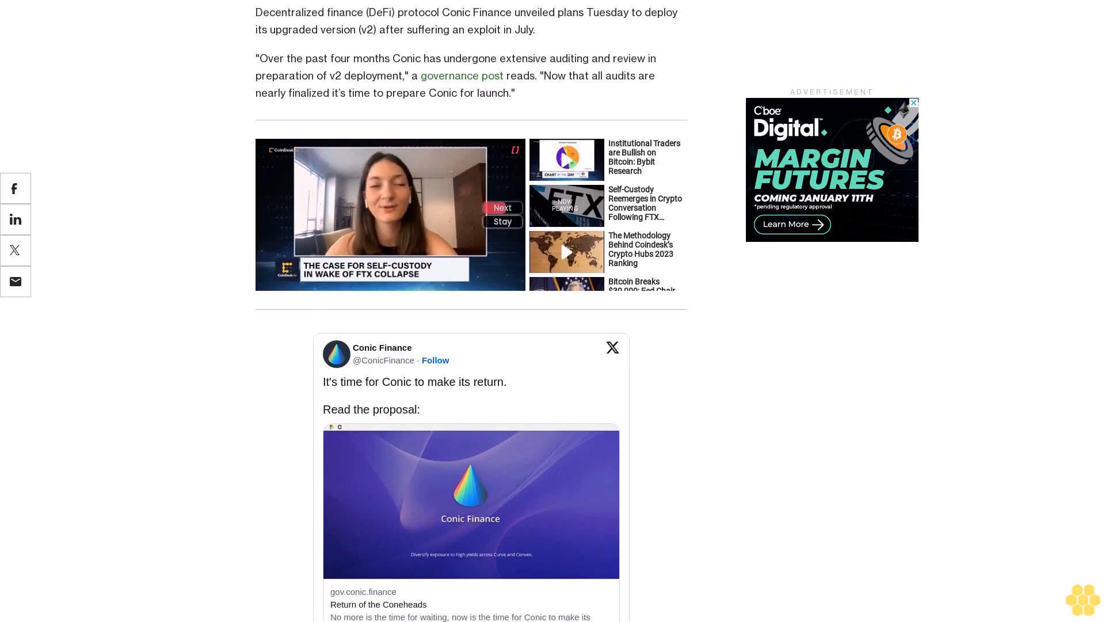
scroll(down, 3)
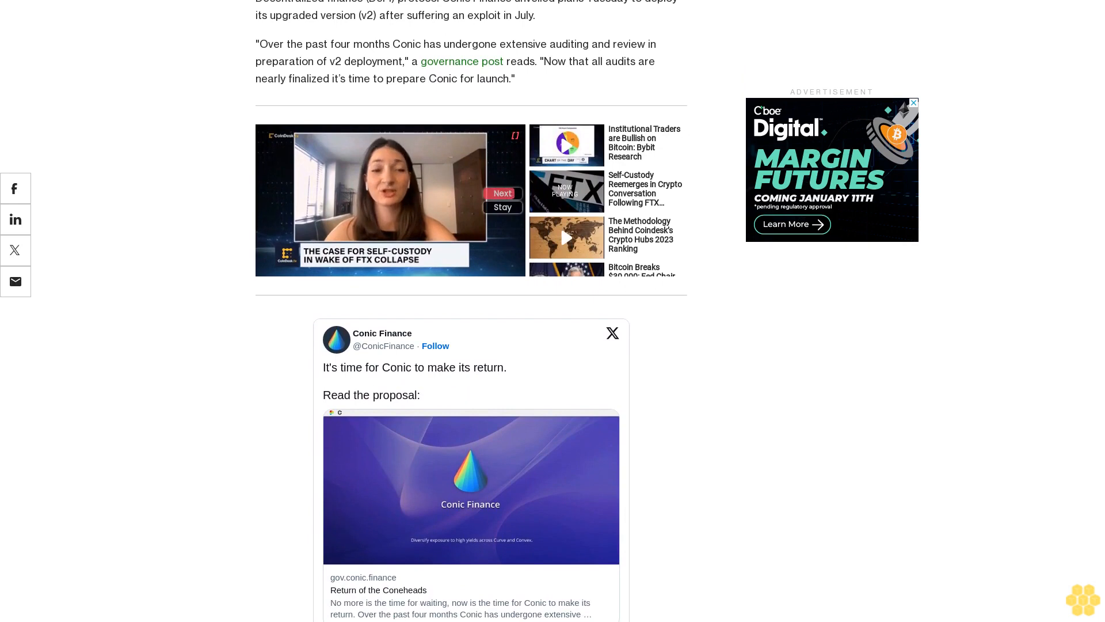
scroll(down, 3)
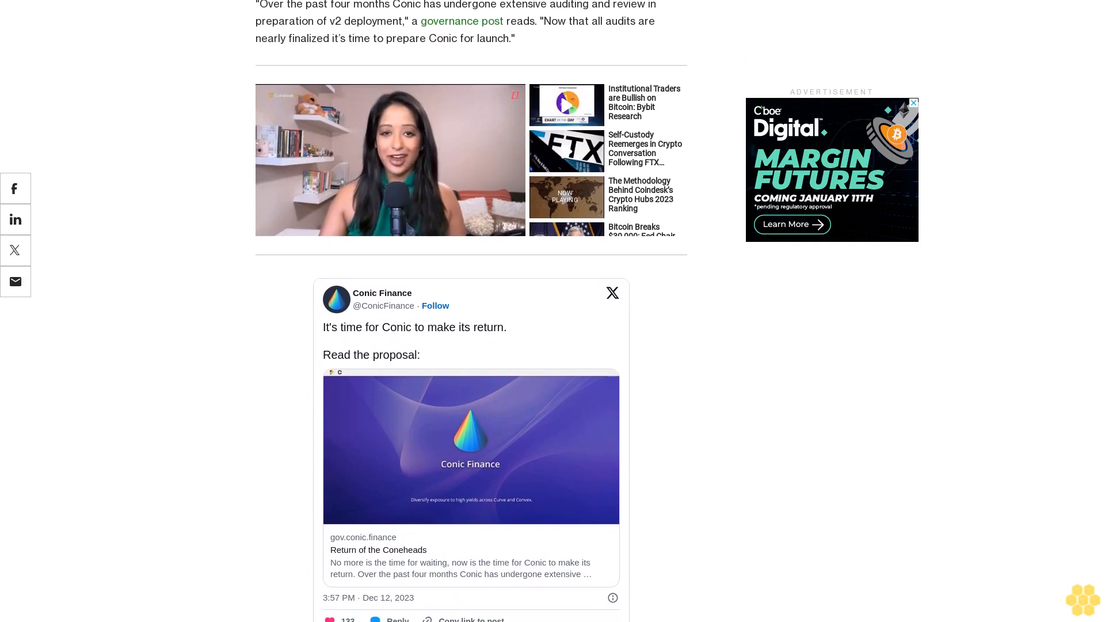
scroll(down, 3)
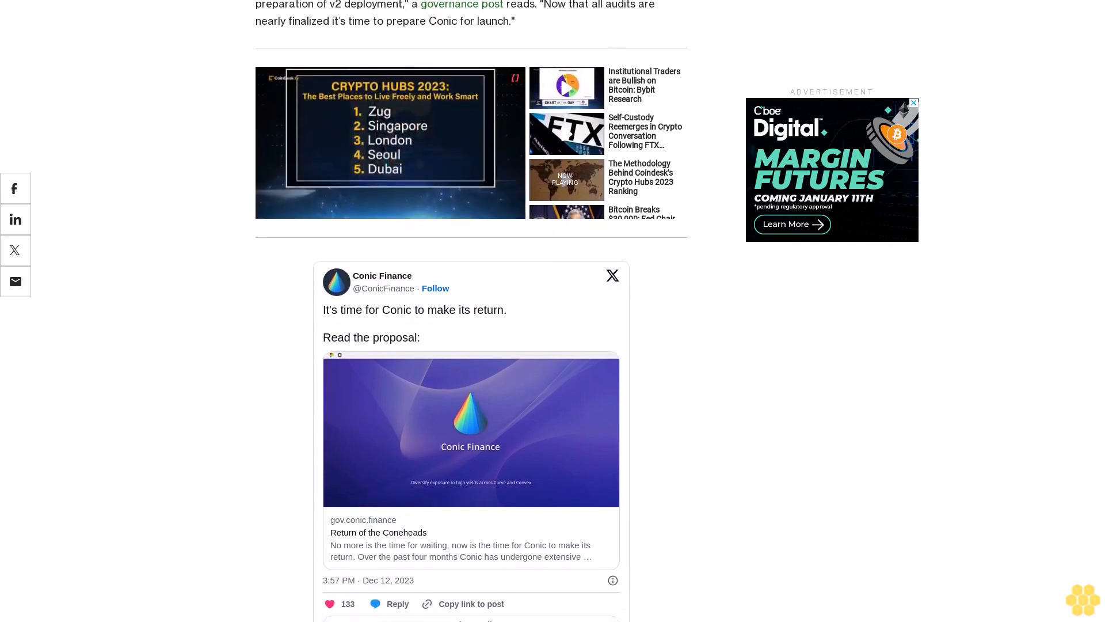
scroll(down, 3)
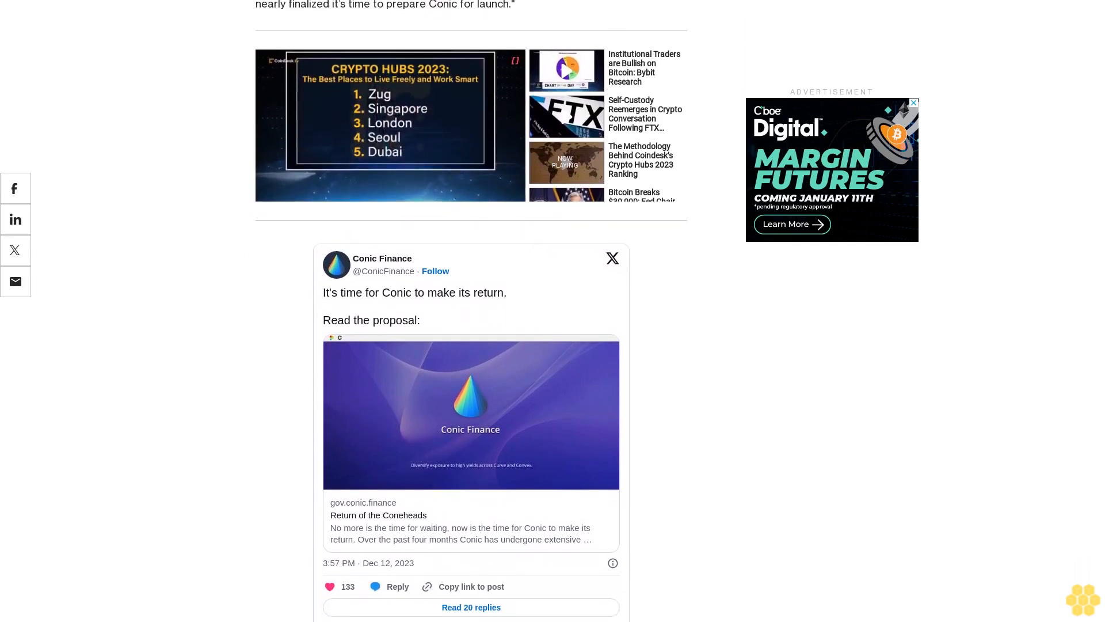
scroll(down, 3)
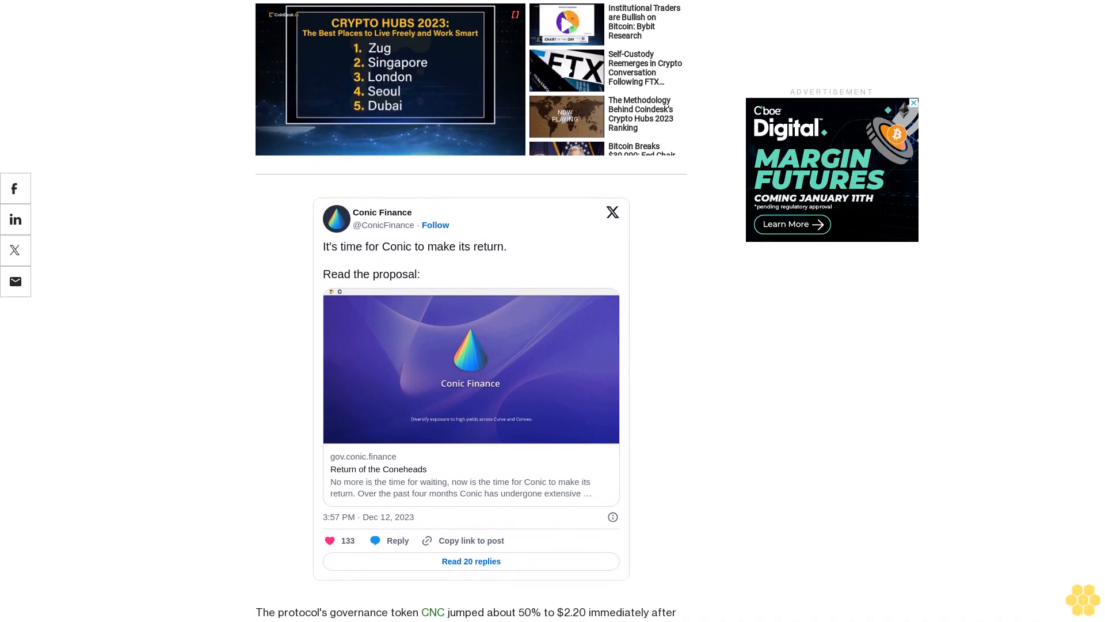
scroll(down, 3)
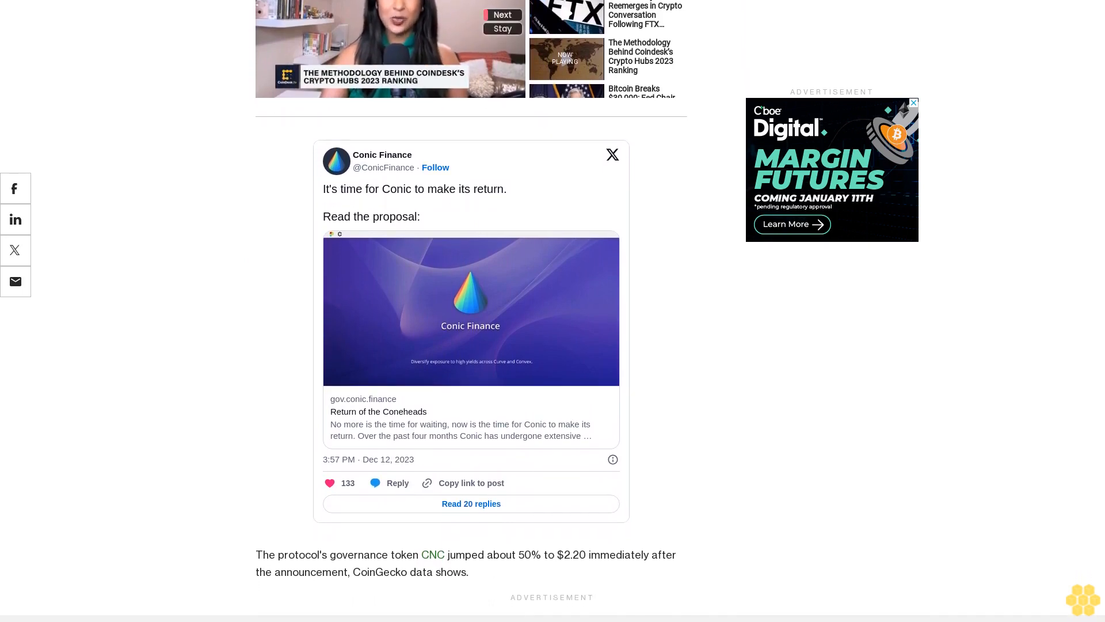
scroll(down, 3)
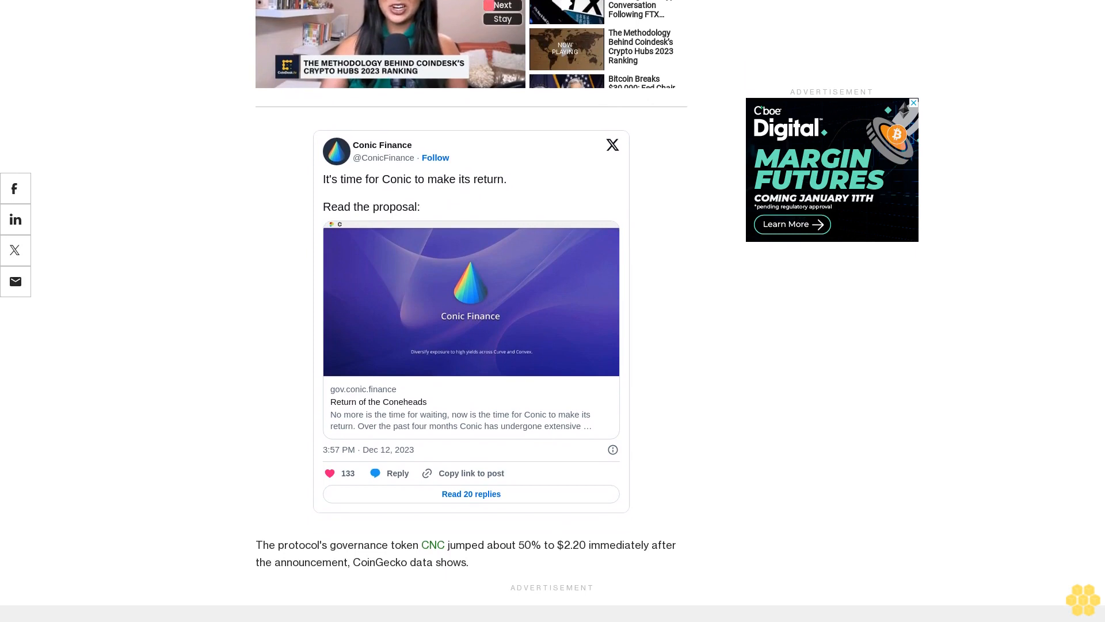